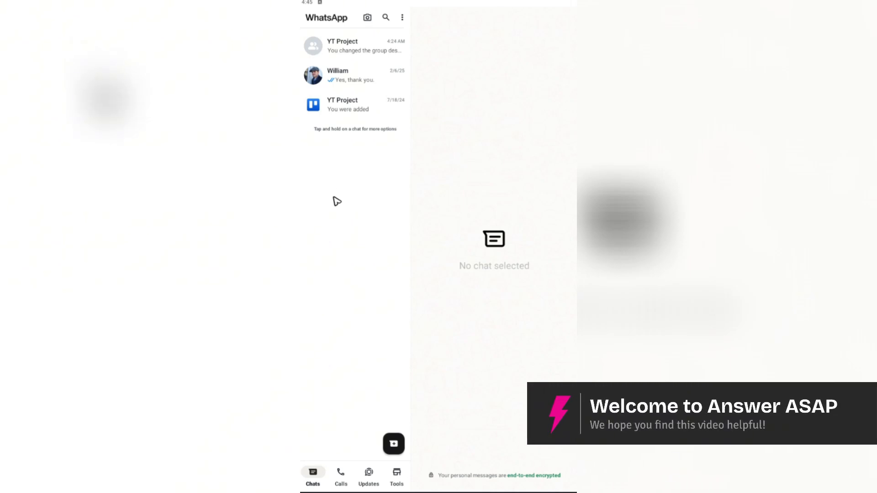
mouse_move(361, 219)
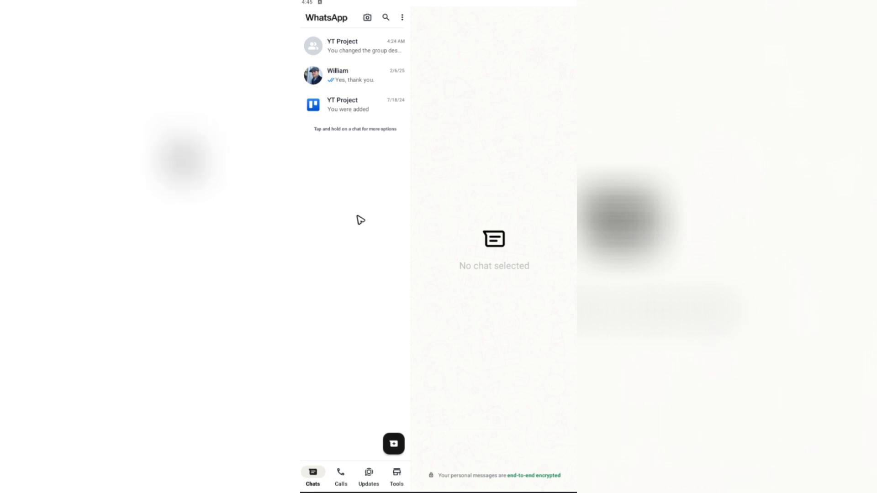
Open the Tools tab to see catalog, labels, greeting and away message features
left_click(396, 483)
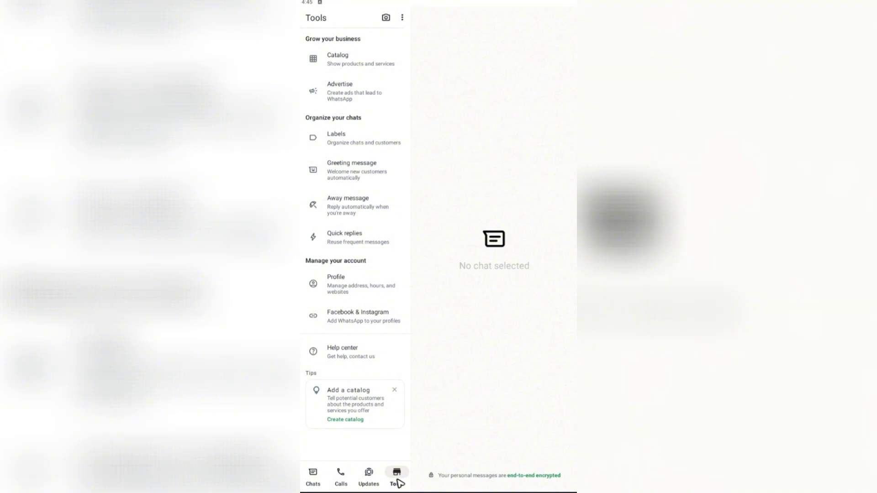
mouse_move(356, 213)
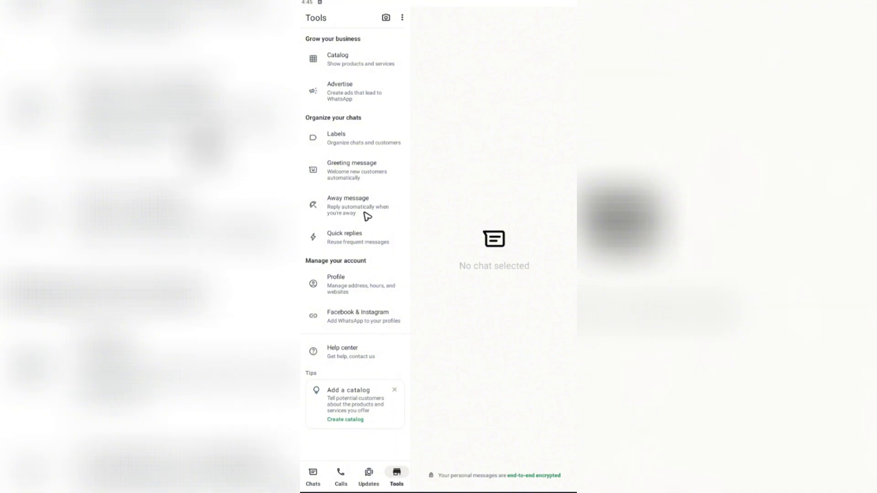
mouse_move(366, 209)
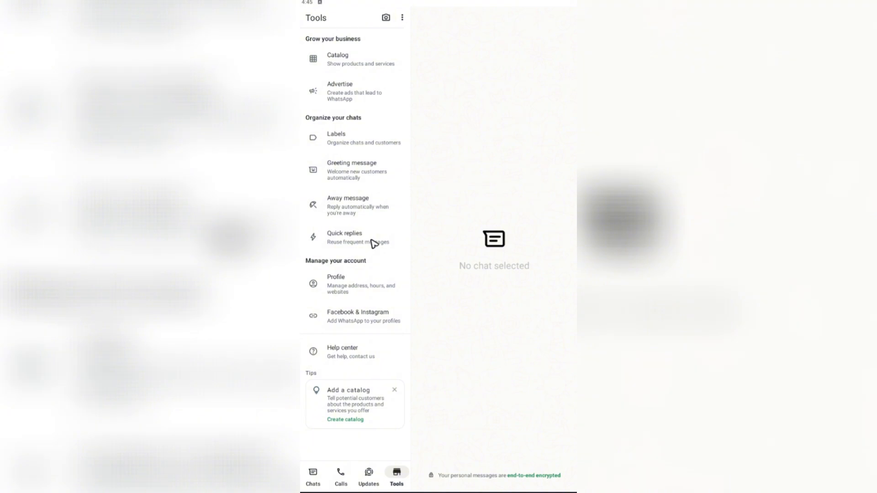
mouse_move(359, 242)
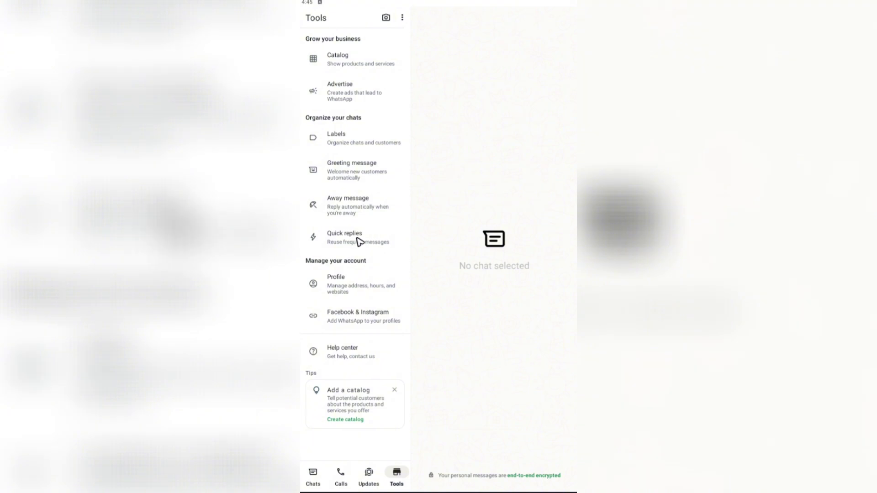
mouse_move(468, 484)
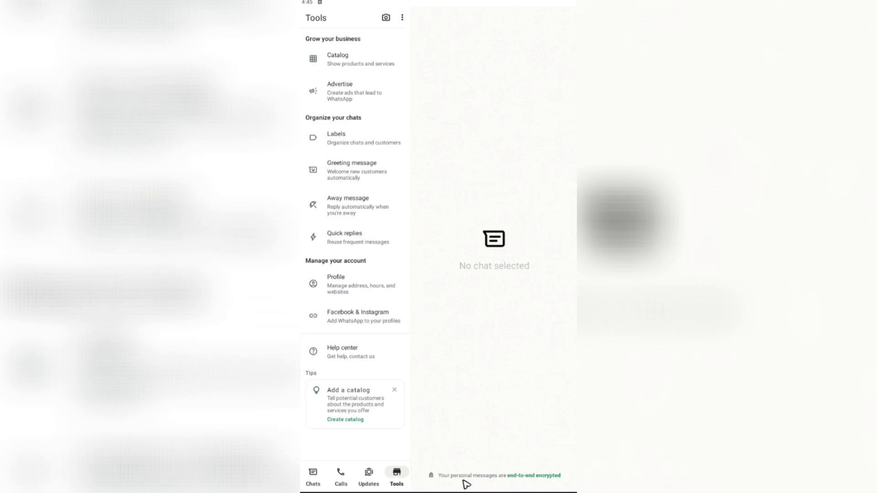
mouse_move(500, 480)
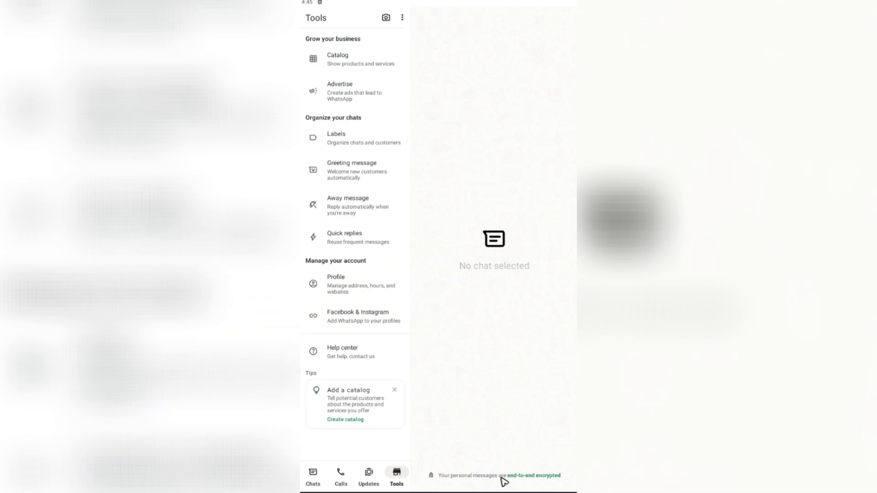
mouse_move(346, 200)
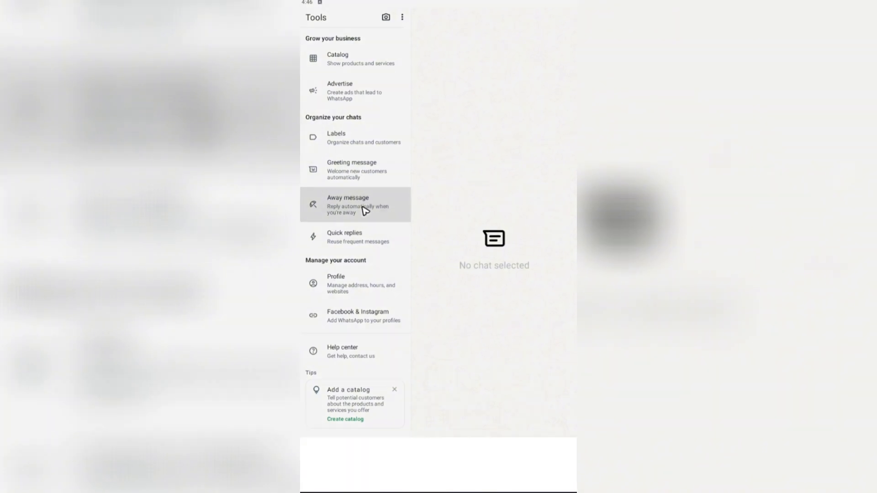
Open Away message settings and switch on Send away message
left_click(355, 204)
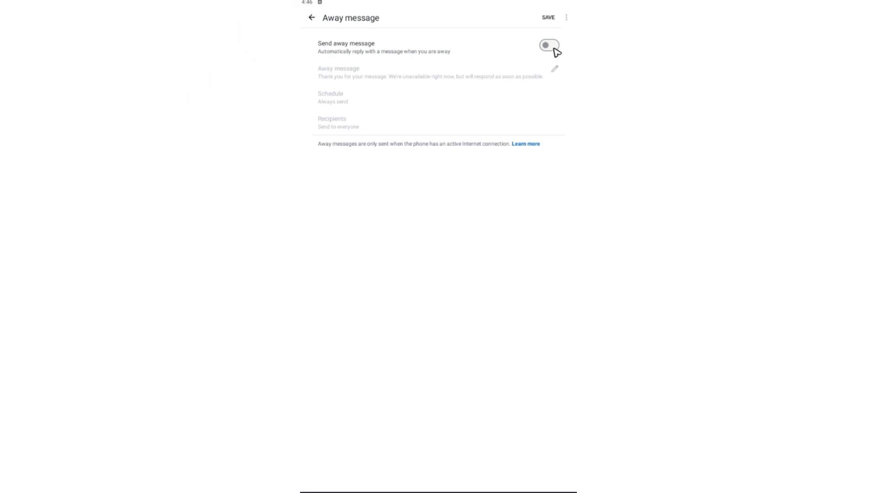
left_click(552, 44)
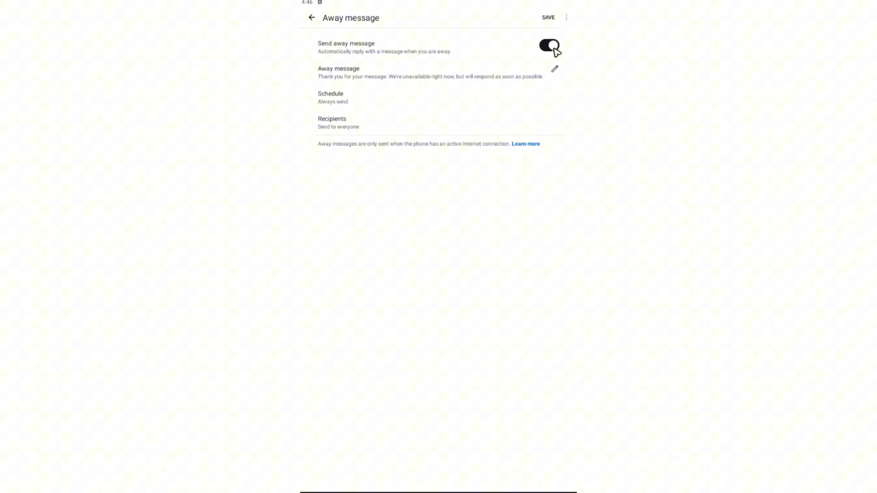
left_click(551, 45)
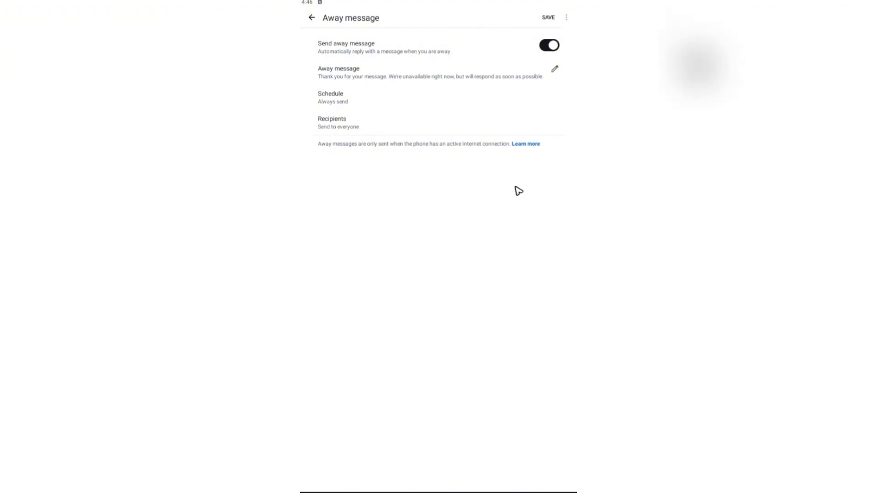
mouse_move(566, 84)
type("Hi! I'm awa")
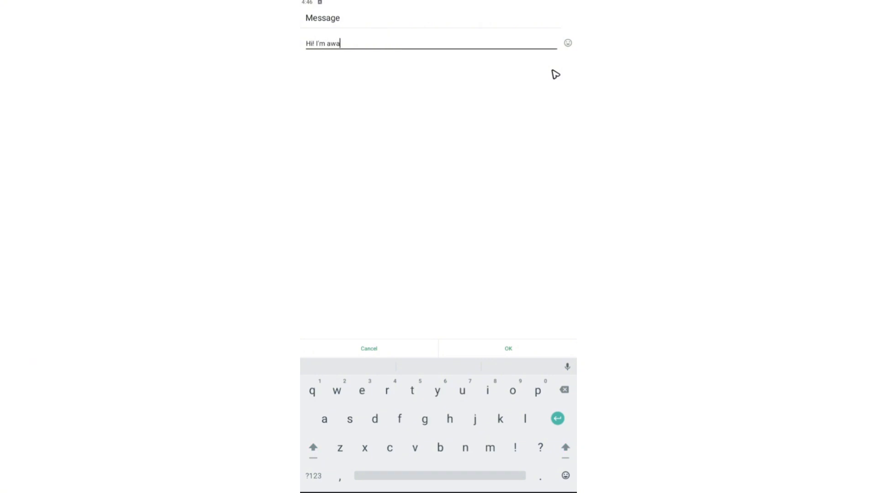
Change the away text to "Hi! I'm away now, I'll get back to you tomorrow." plus a smiley
type("y now, I'll")
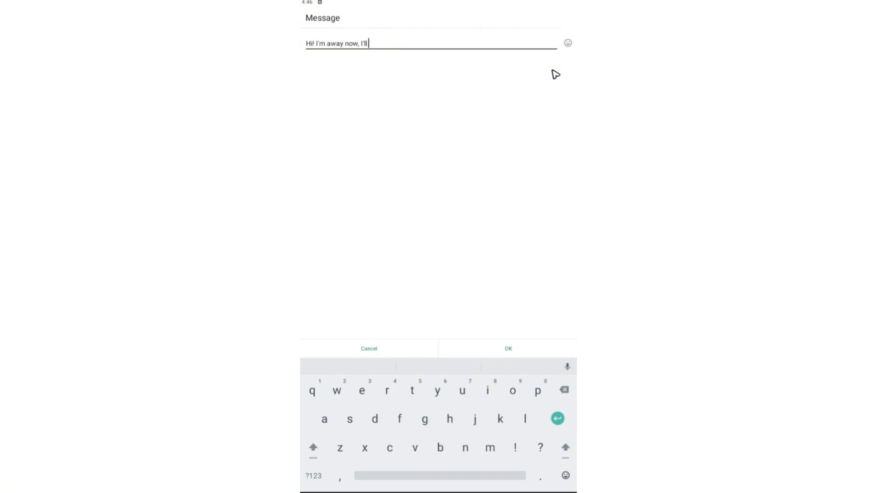
type("get back to you tomorrow.")
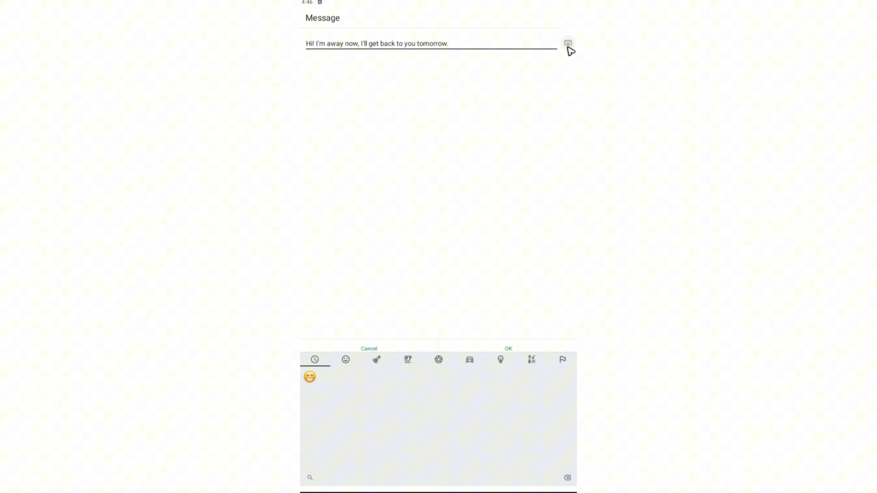
left_click(309, 377)
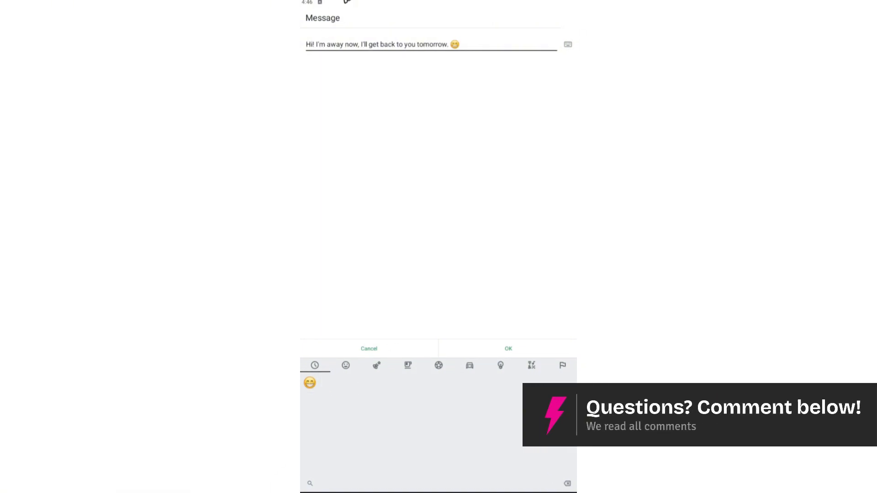
left_click(508, 348)
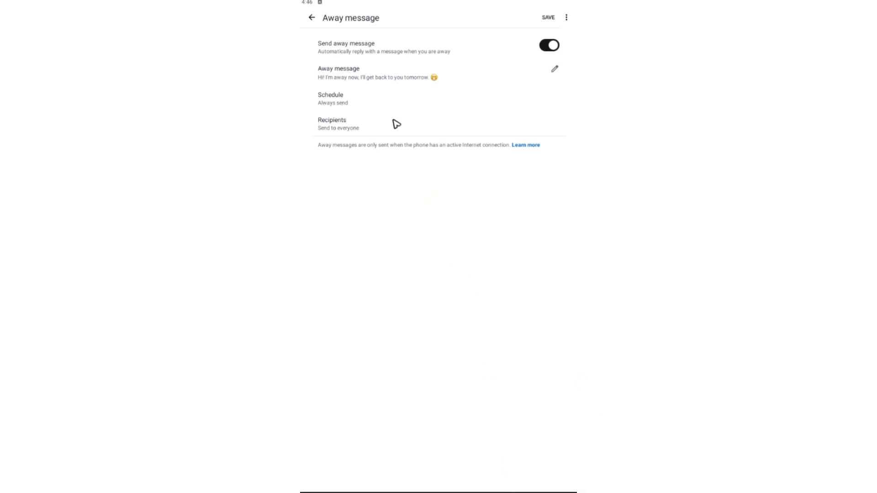
mouse_move(345, 102)
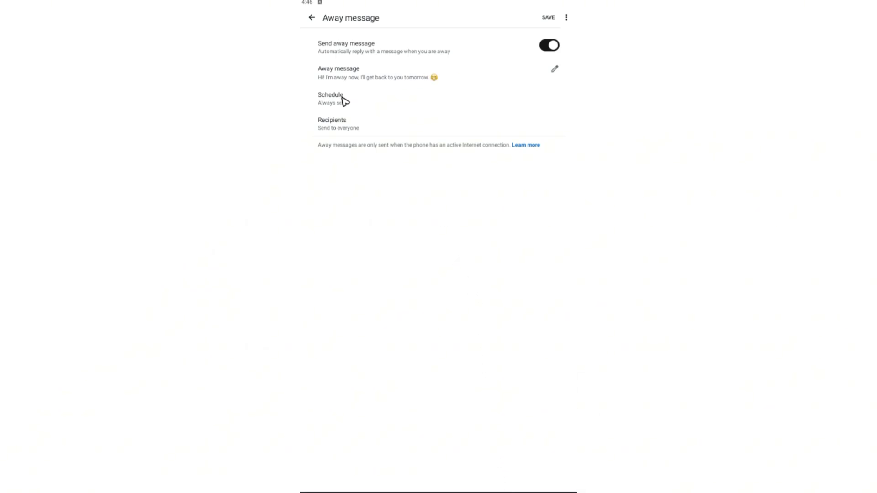
left_click(330, 98)
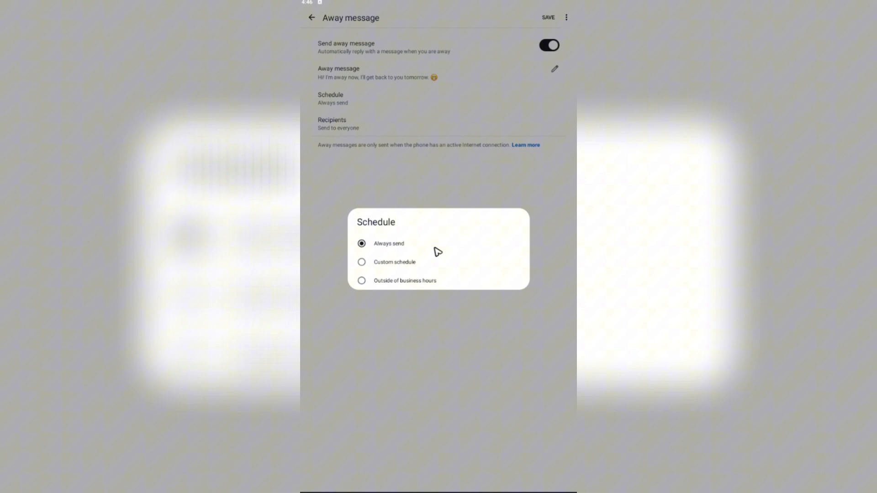
mouse_move(402, 250)
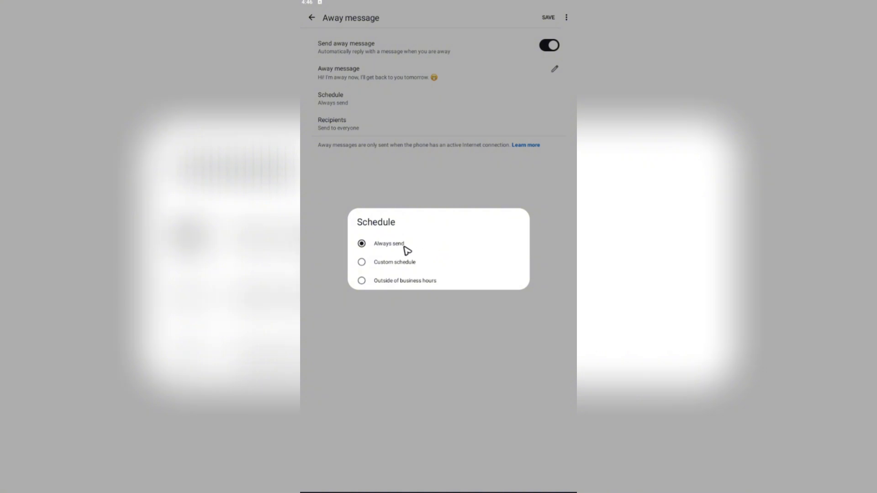
mouse_move(424, 289)
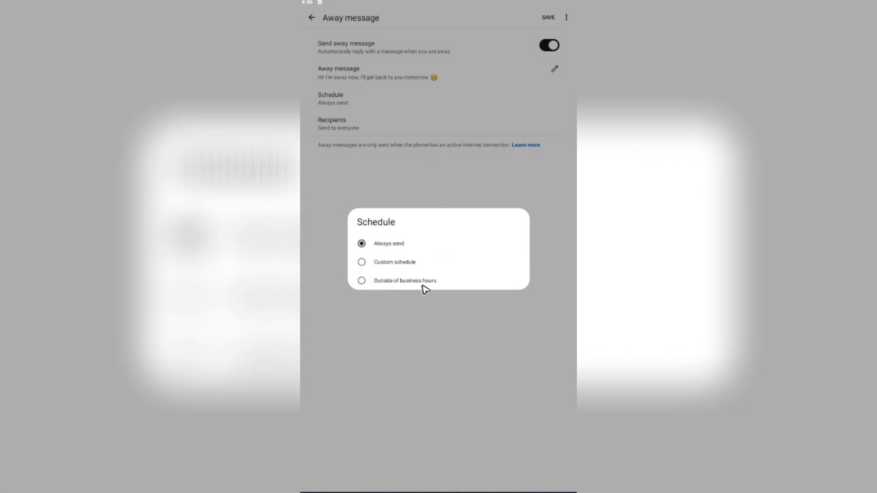
mouse_move(430, 286)
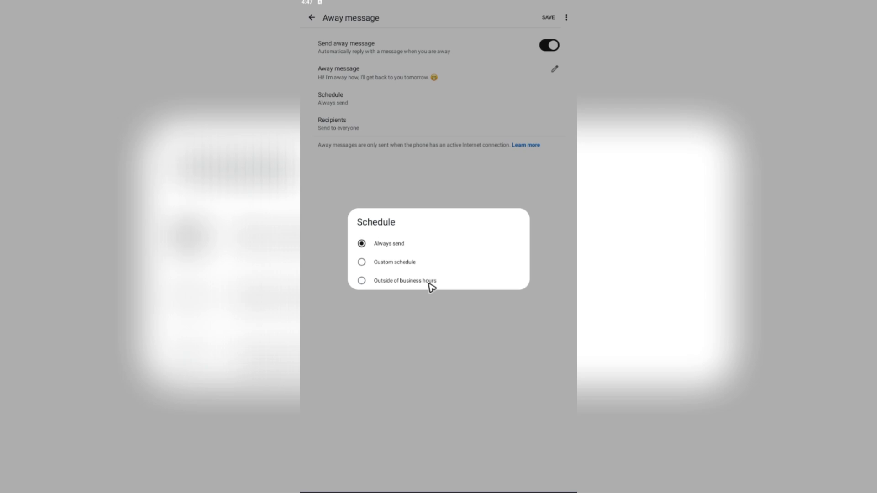
mouse_move(426, 270)
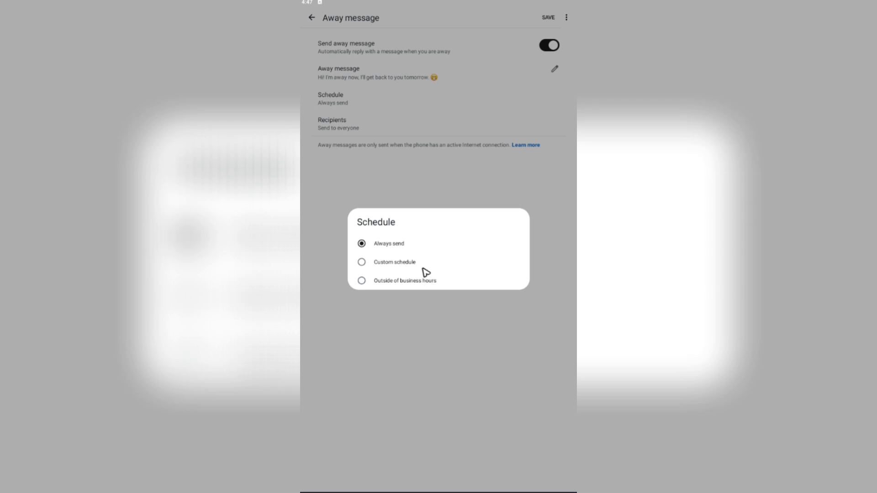
left_click(361, 280)
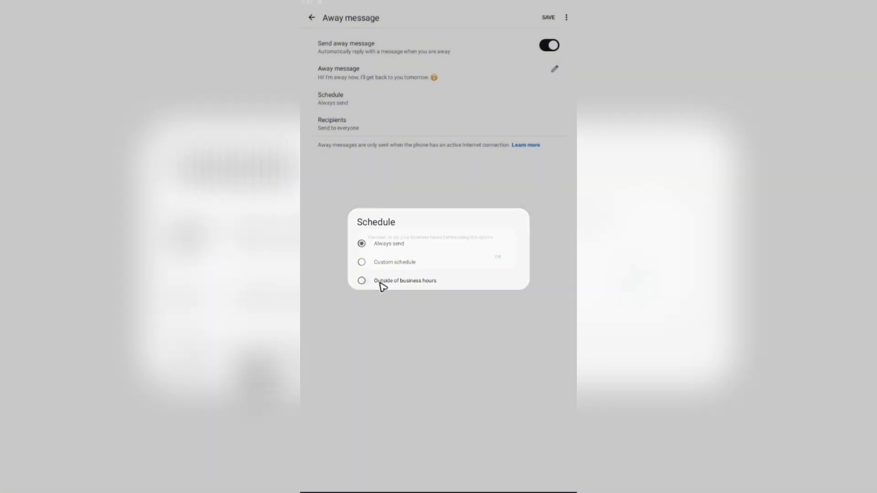
left_click(362, 280)
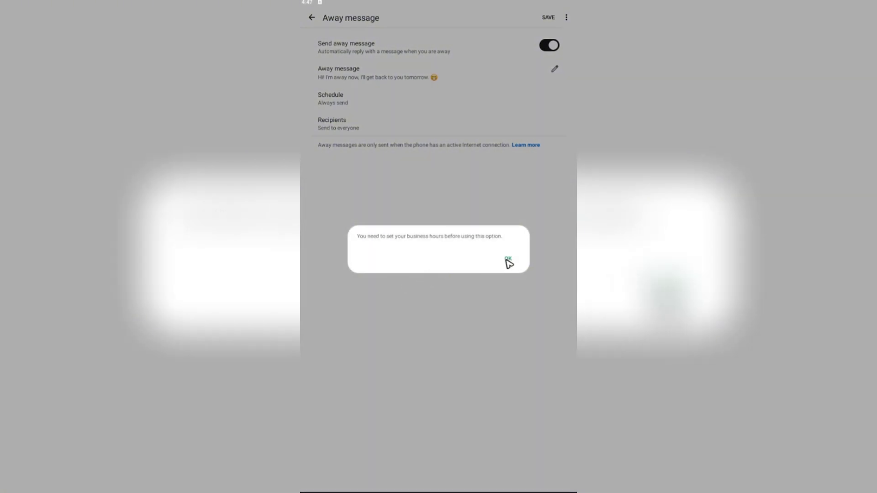
left_click(509, 259)
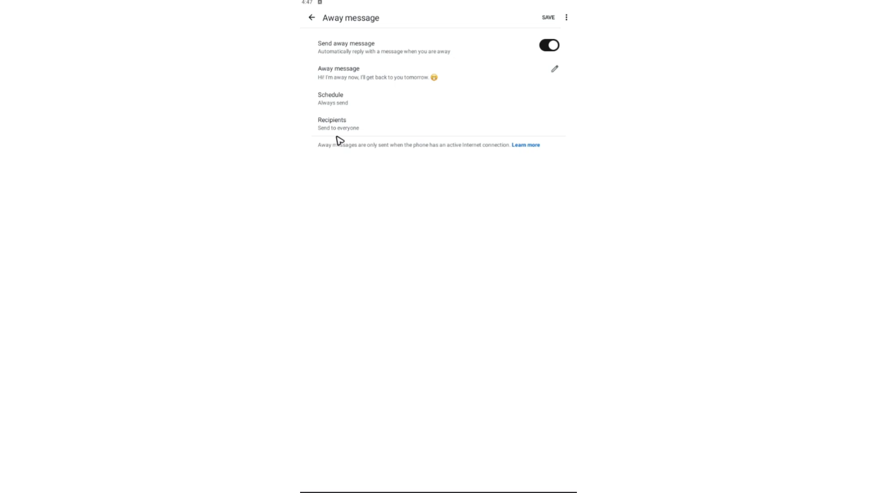
Preview the Everyone except and Only send to recipient lists, then discard, keeping Everyone
left_click(332, 123)
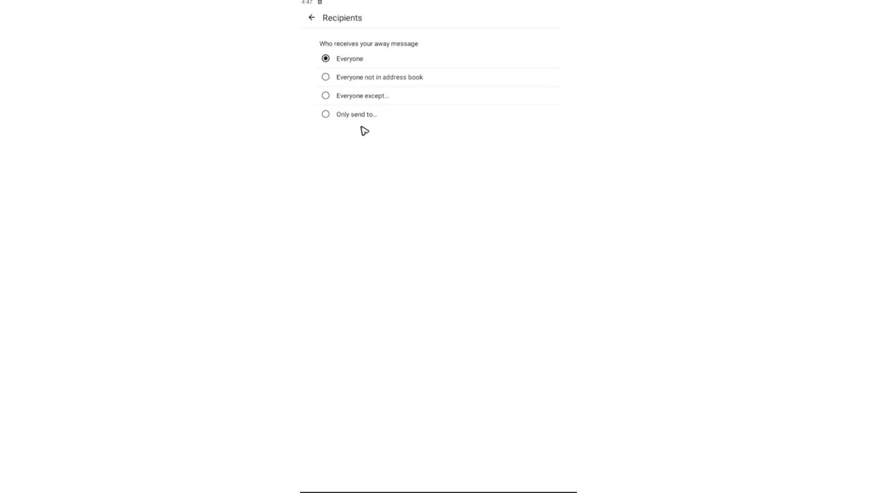
mouse_move(352, 81)
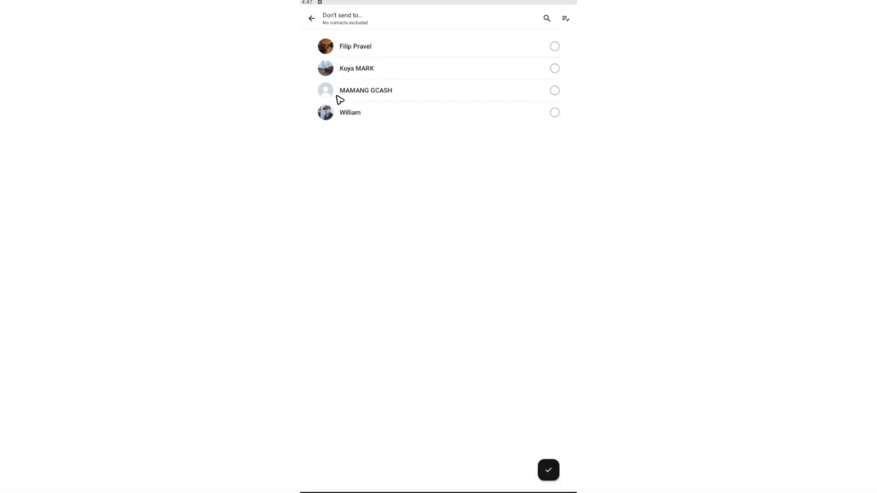
left_click(312, 18)
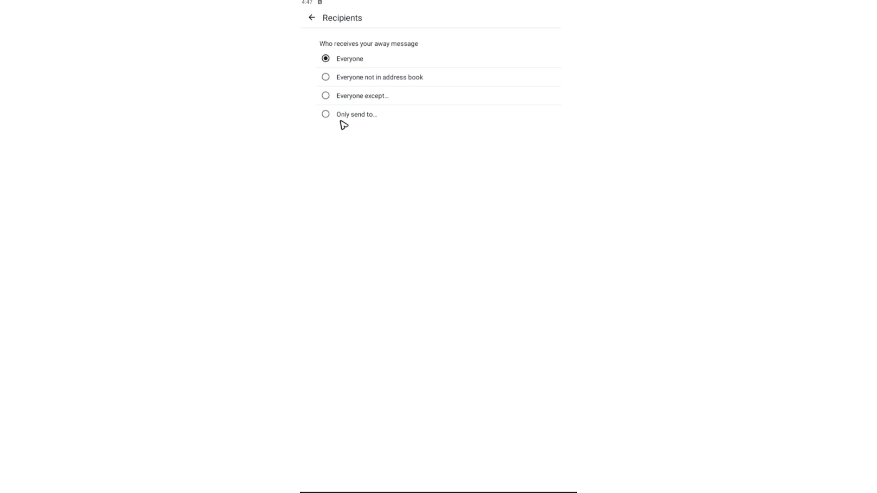
left_click(355, 115)
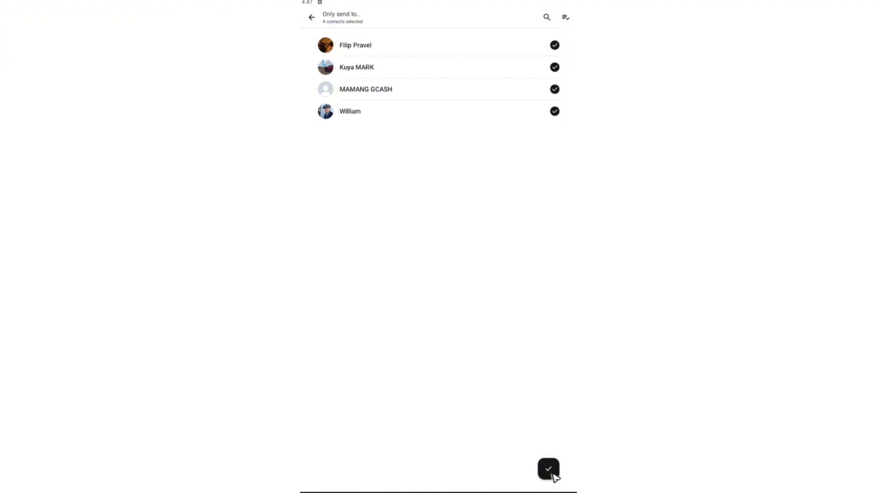
left_click(313, 17)
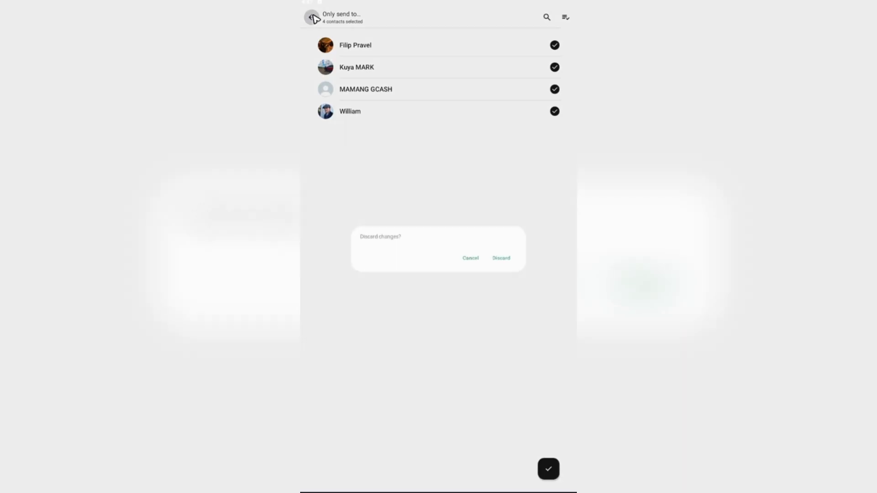
left_click(500, 258)
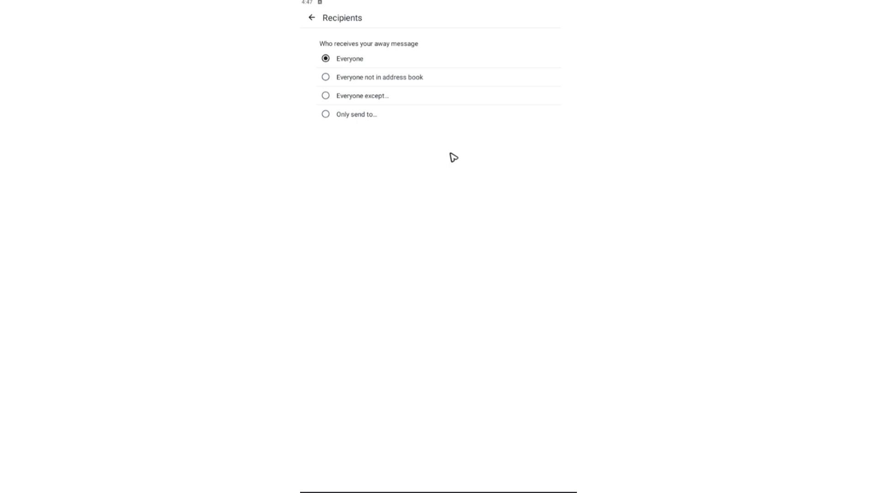
mouse_move(445, 168)
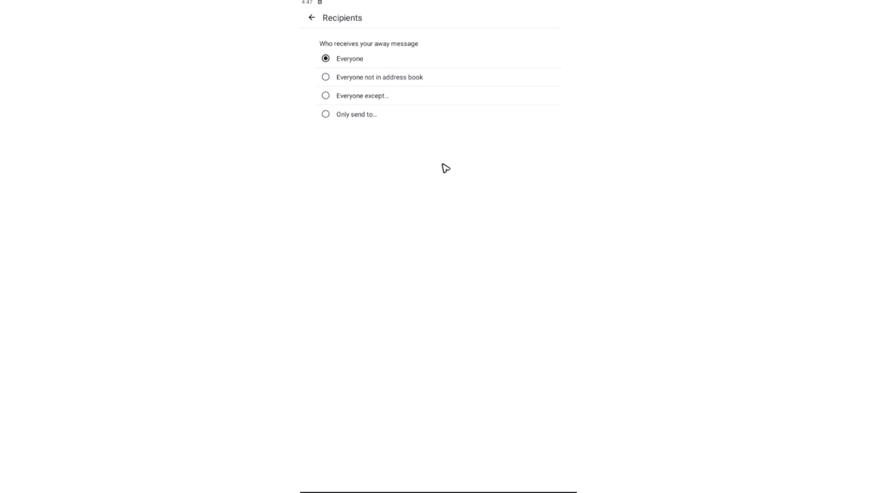